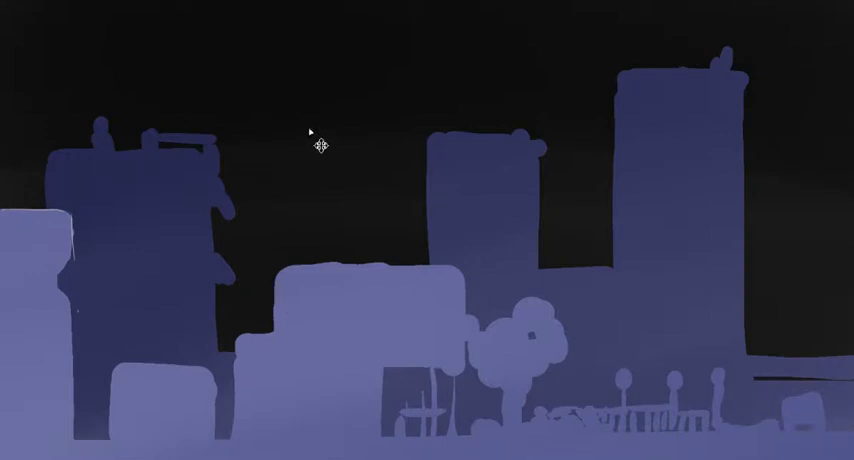
{"action": "mouse_move", "coordinate": [228, 284]}
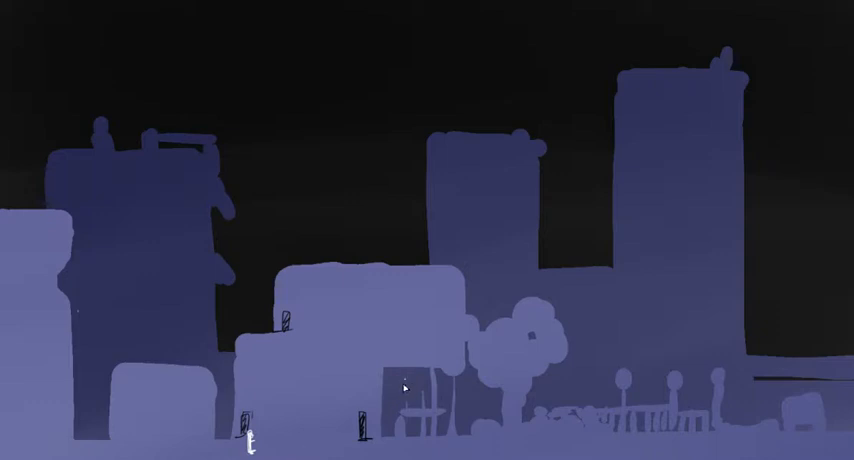
{"action": "mouse_move", "coordinate": [442, 380]}
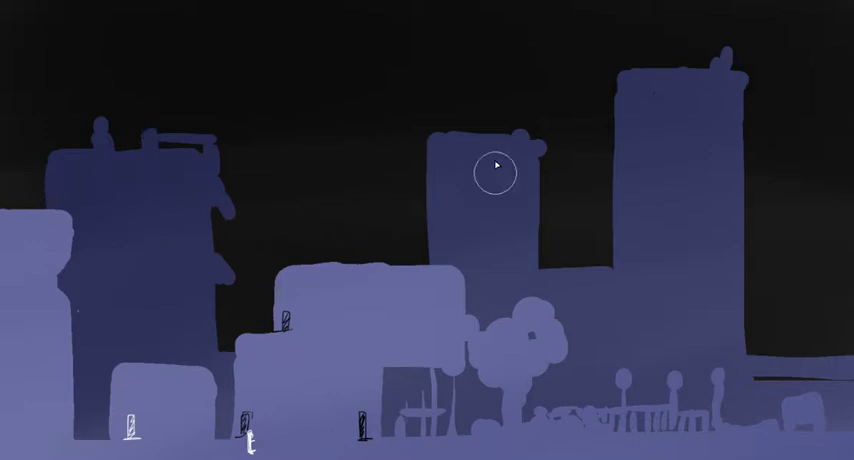
{"action": "left_click", "coordinate": [496, 178]}
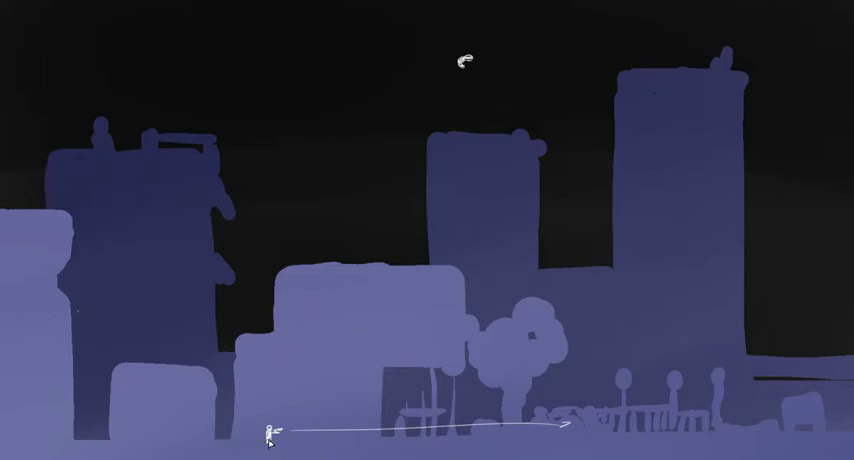
{"action": "mouse_move", "coordinate": [258, 444]}
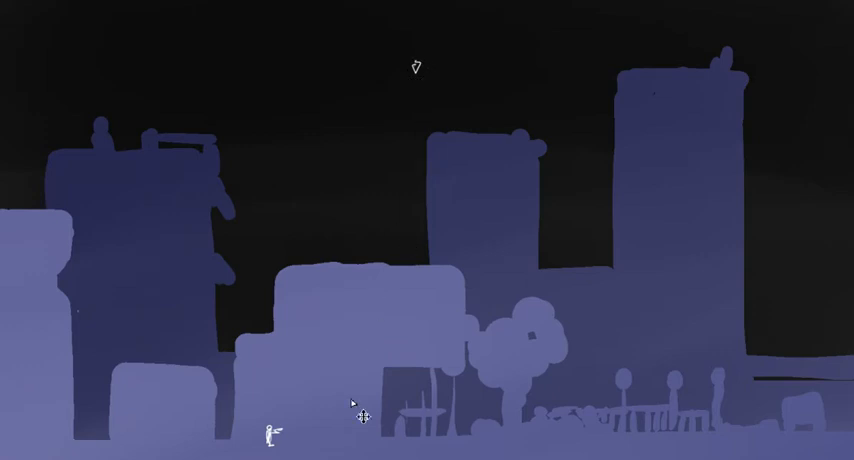
{"action": "mouse_move", "coordinate": [472, 412]}
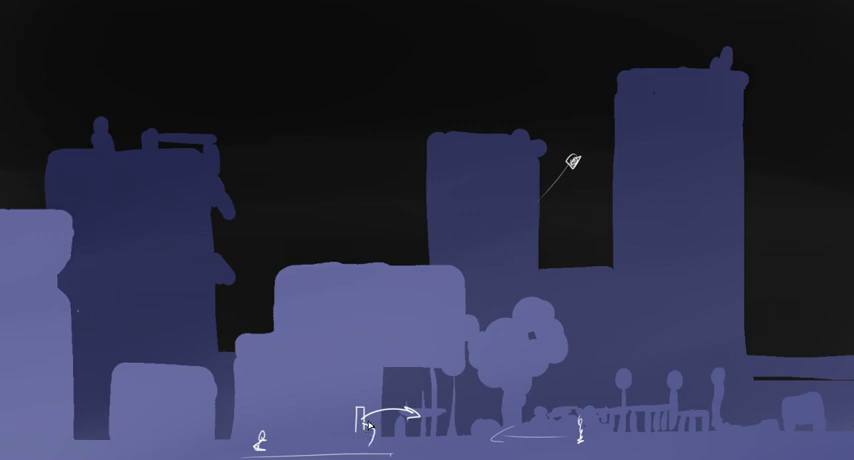
{"action": "mouse_move", "coordinate": [584, 388]}
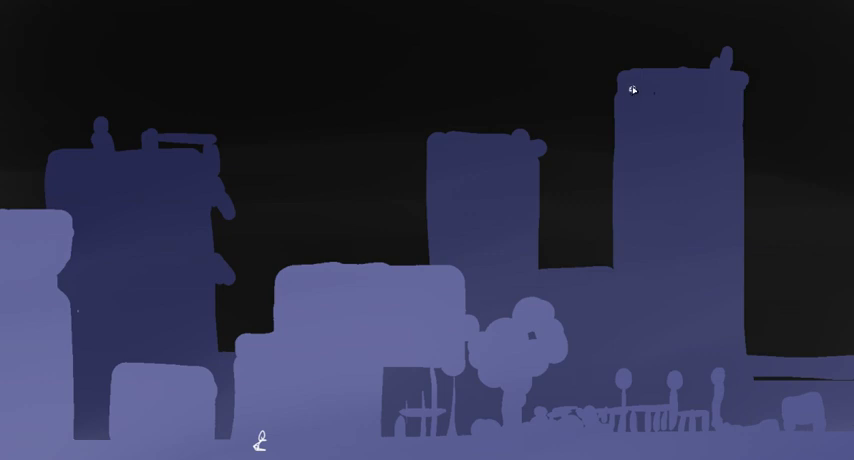
{"action": "mouse_move", "coordinate": [516, 162]}
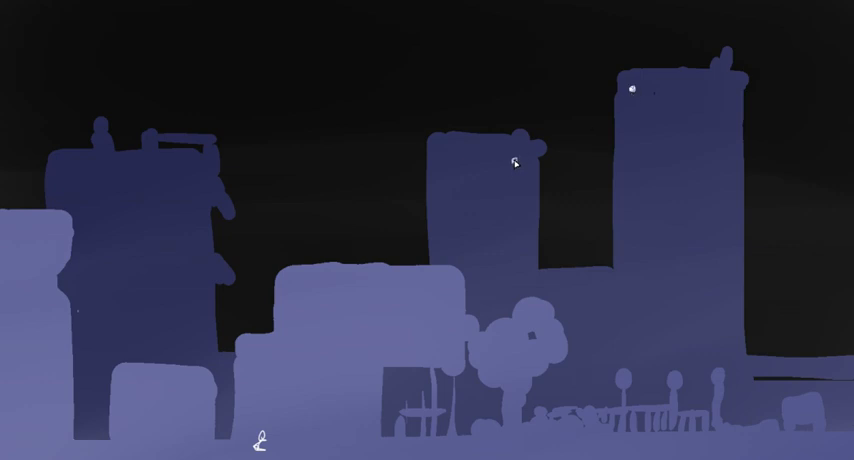